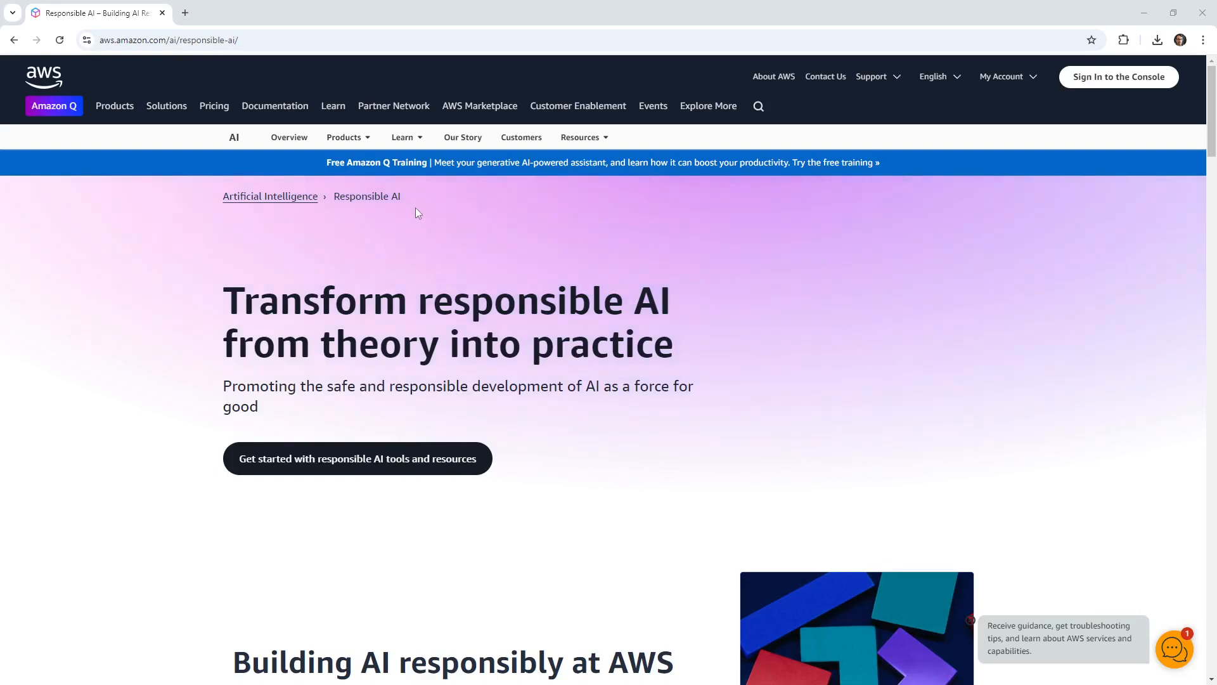
# Scroll the Responsible AI overview, then open 'Get started with responsible AI tools and resources'.
pyautogui.scroll(-3)
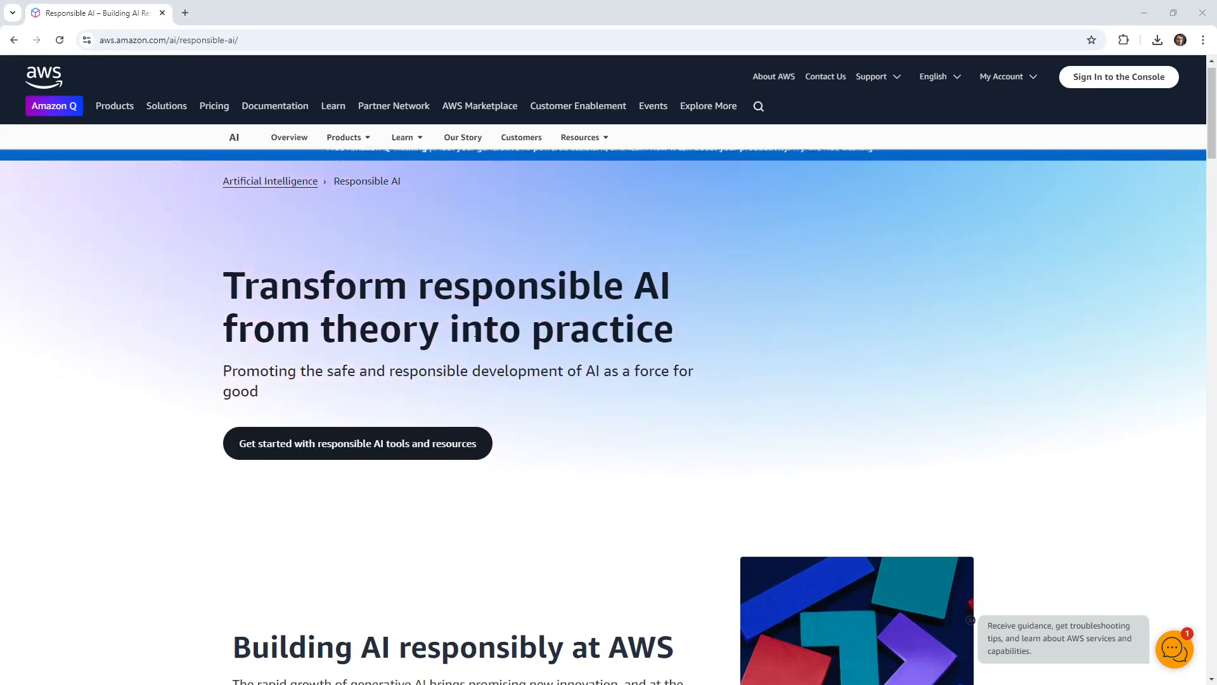
pyautogui.scroll(-3)
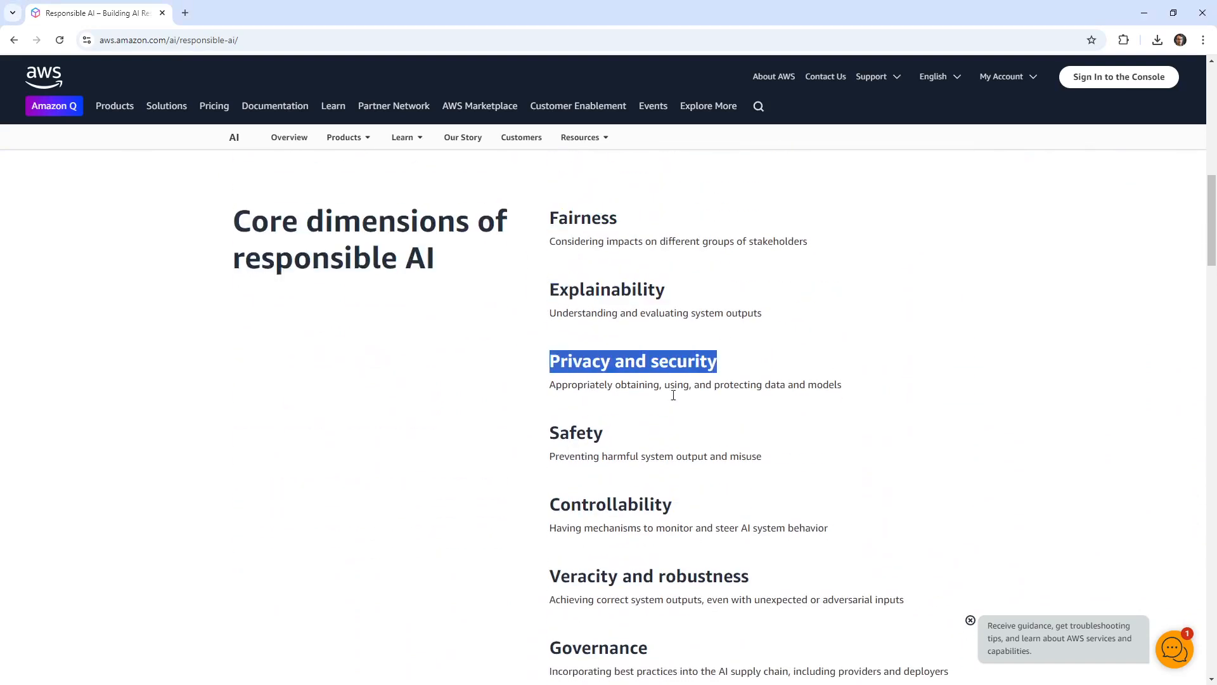
pyautogui.scroll(-3)
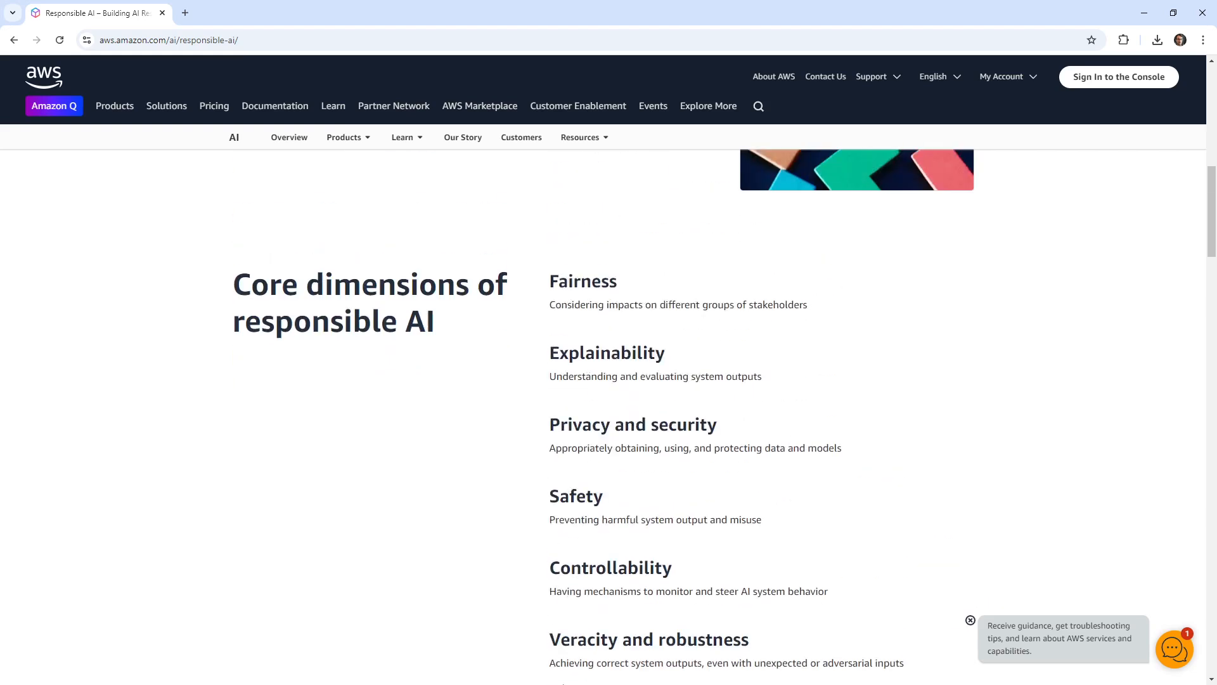
pyautogui.scroll(3)
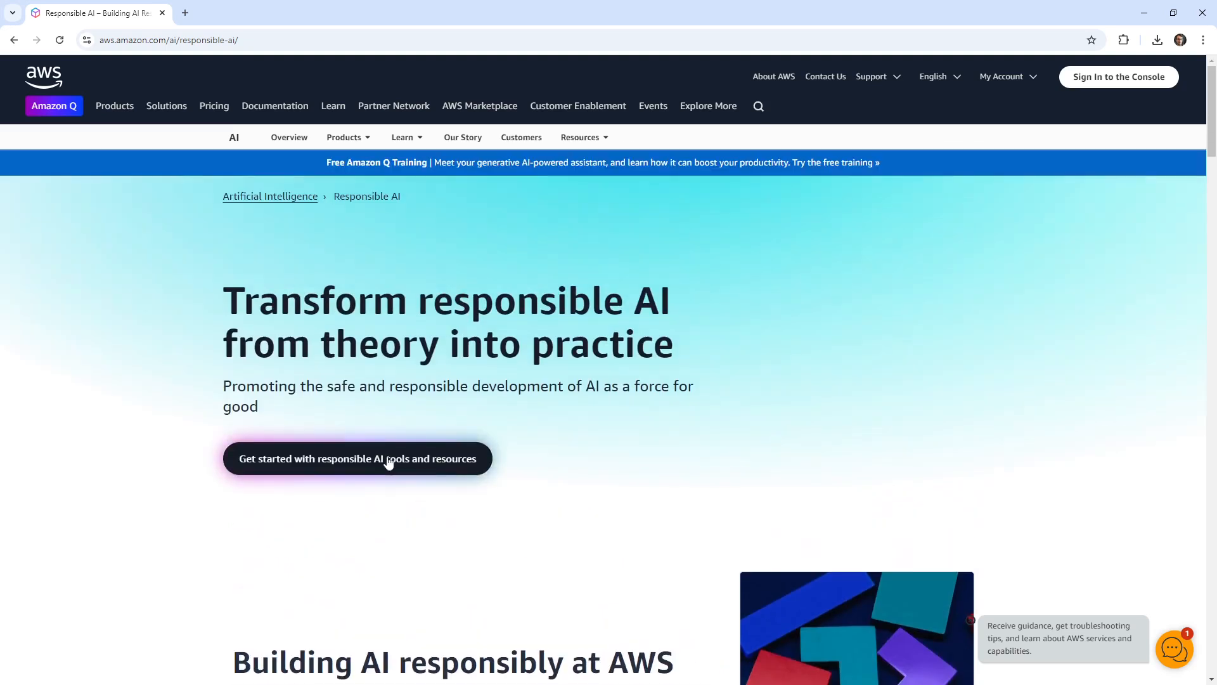
pyautogui.click(357, 457)
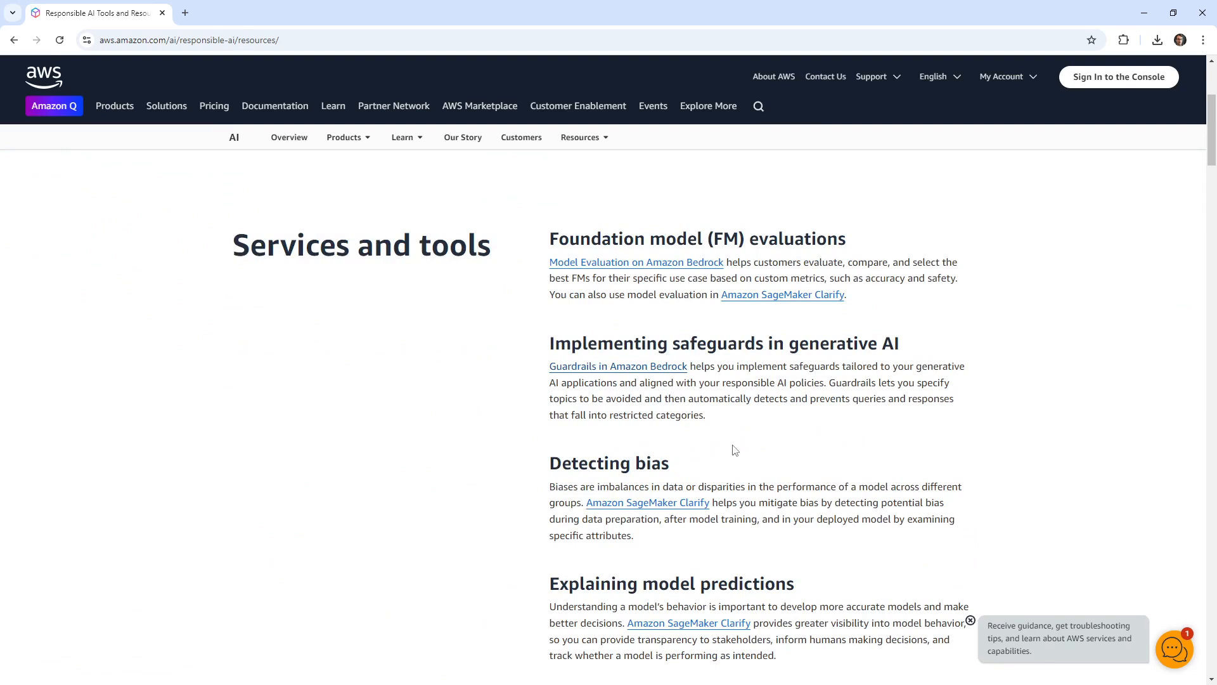
pyautogui.moveTo(864, 301)
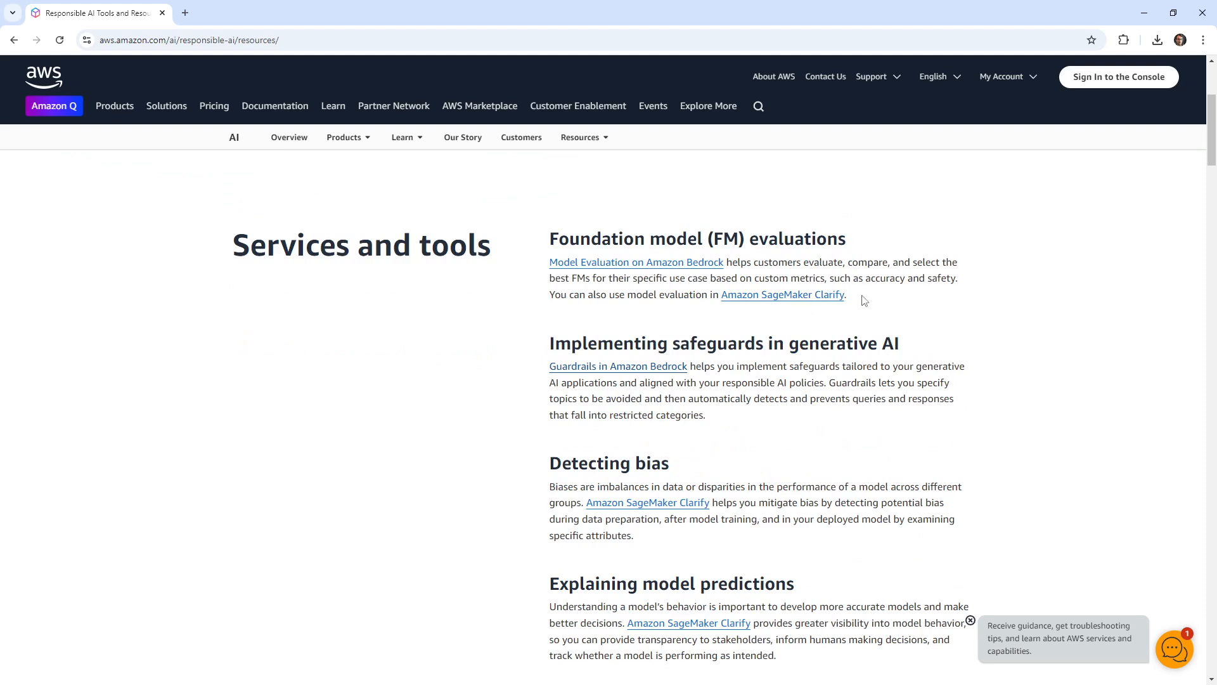
# Highlight the SageMaker Clarify mention under Detecting bias and read down to AI Service Cards.
pyautogui.moveTo(713, 295); pyautogui.dragTo(846, 294)
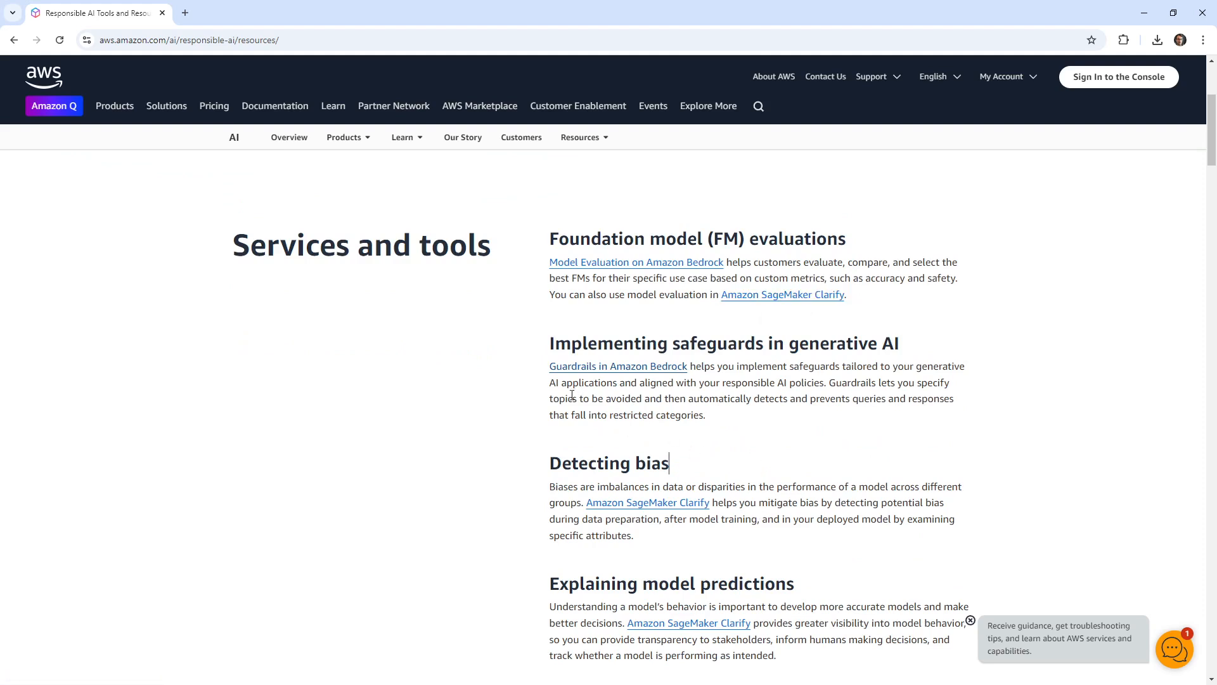
pyautogui.moveTo(549, 366); pyautogui.dragTo(720, 365)
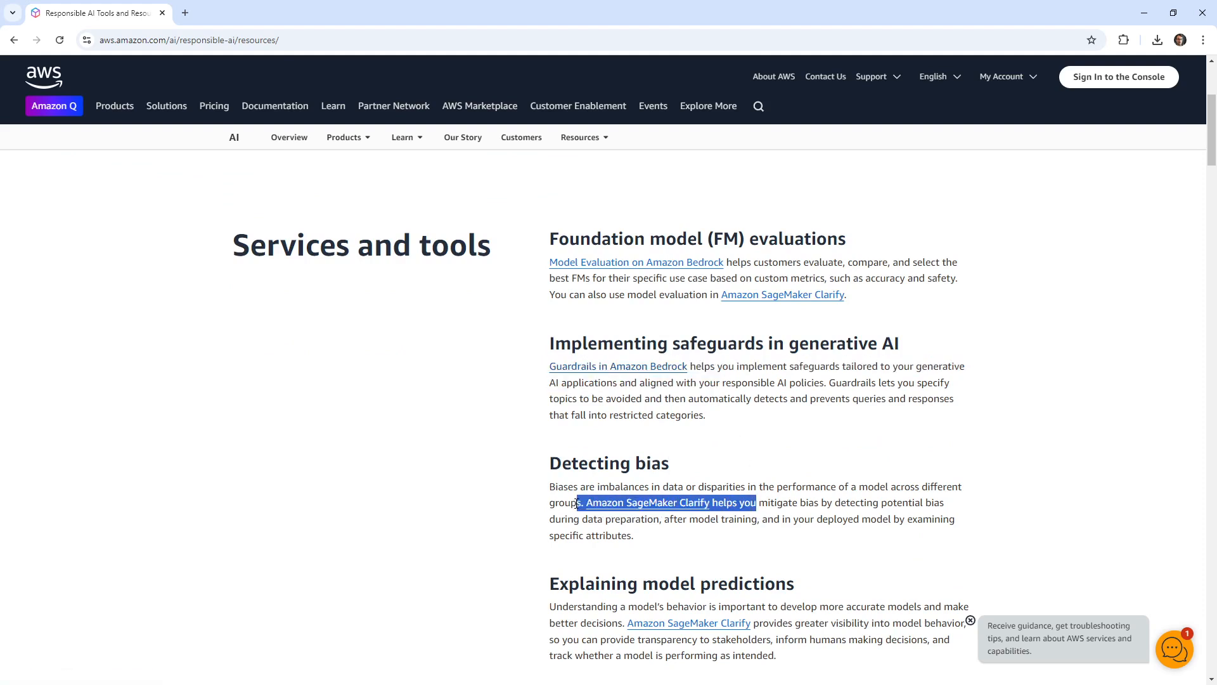
pyautogui.scroll(-3)
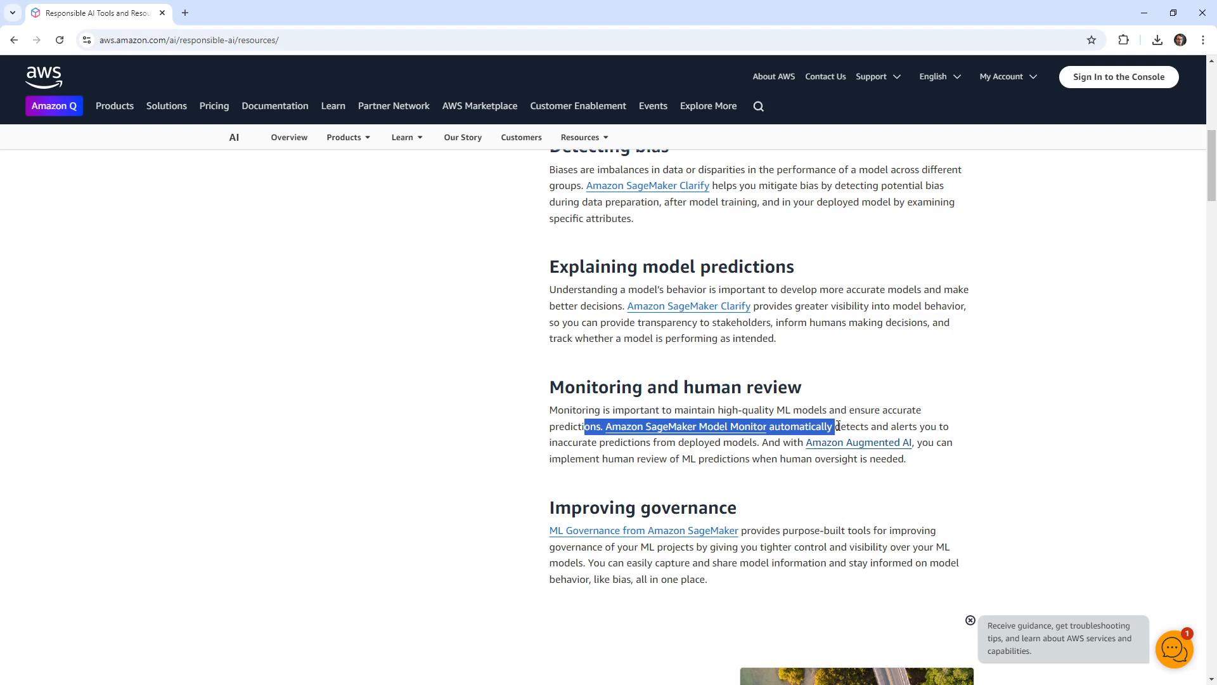
pyautogui.scroll(-3)
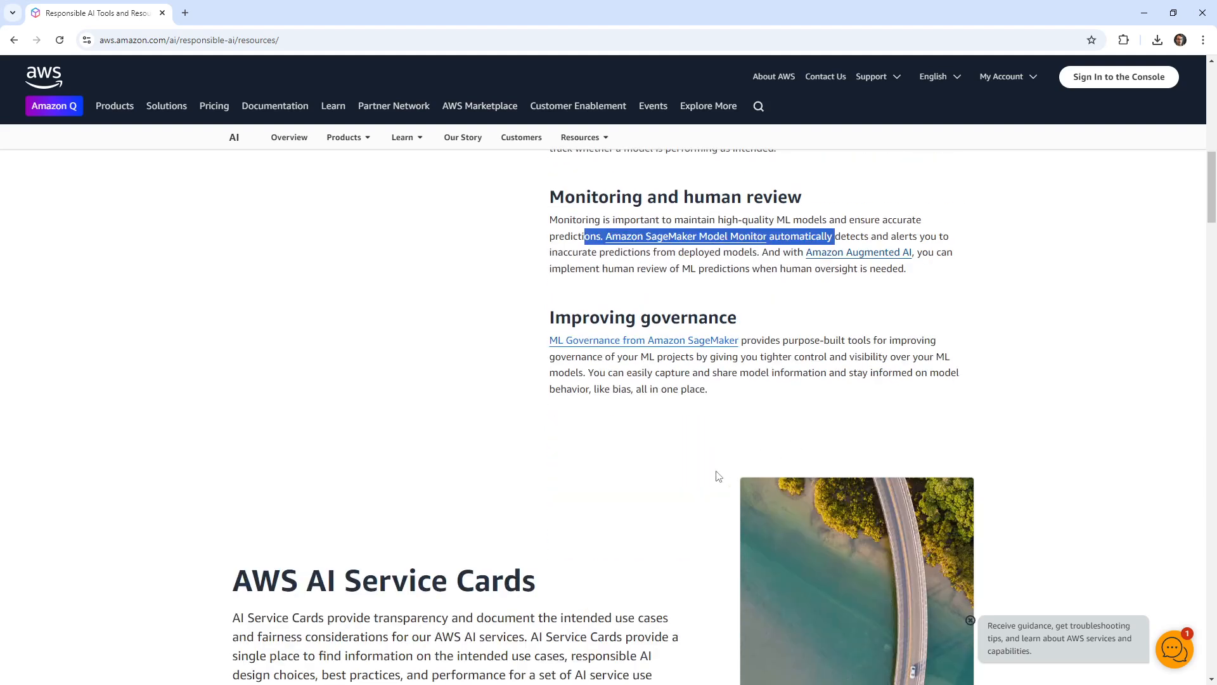
pyautogui.scroll(-3)
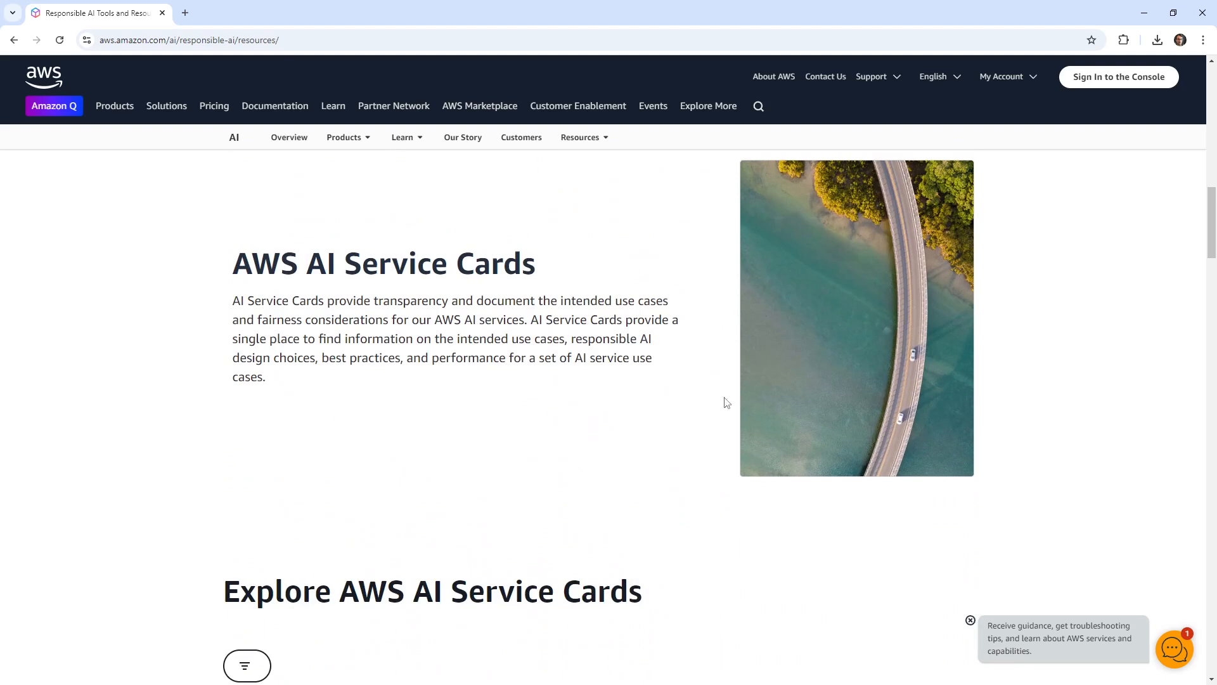
# Highlight the AI Service Cards description, then open the Amazon Titan Text Premier card.
pyautogui.moveTo(339, 300); pyautogui.dragTo(529, 300)
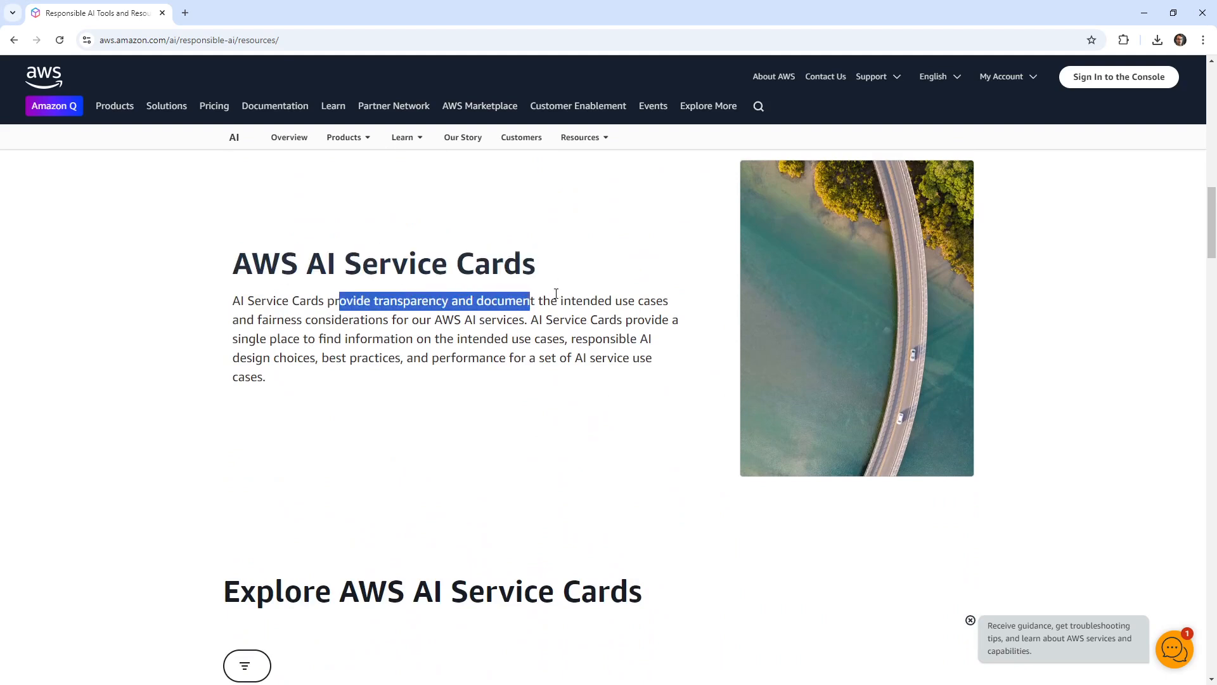
pyautogui.moveTo(528, 300); pyautogui.dragTo(687, 305)
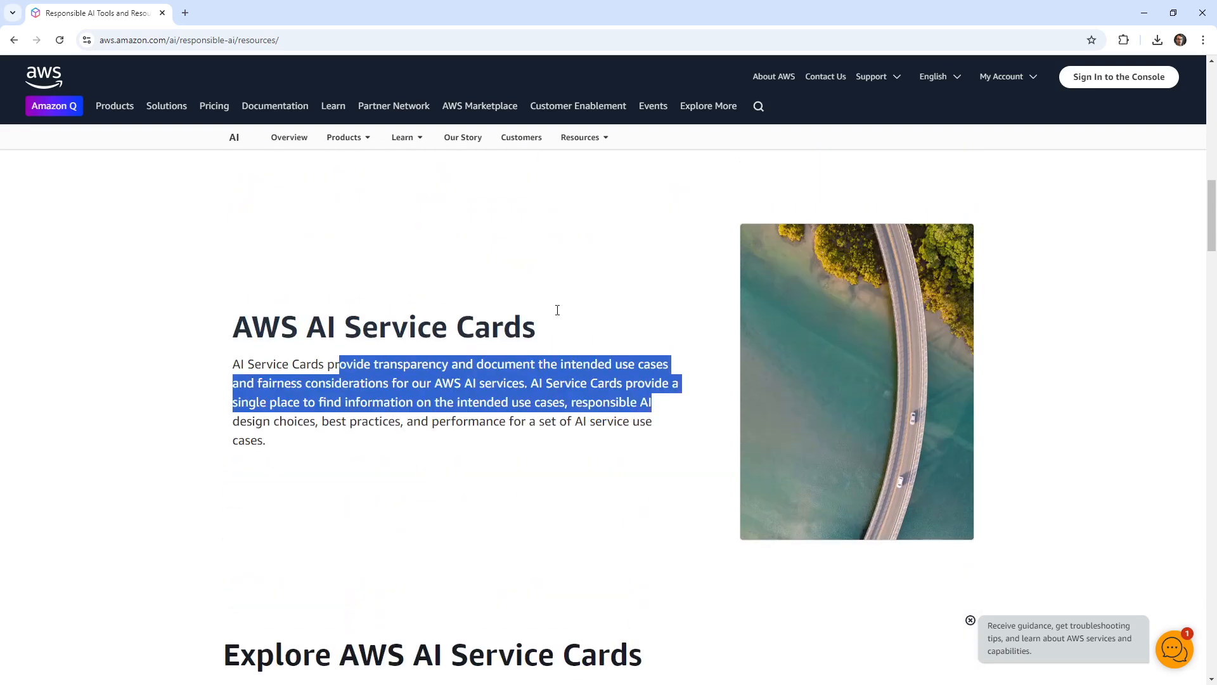
pyautogui.scroll(-3)
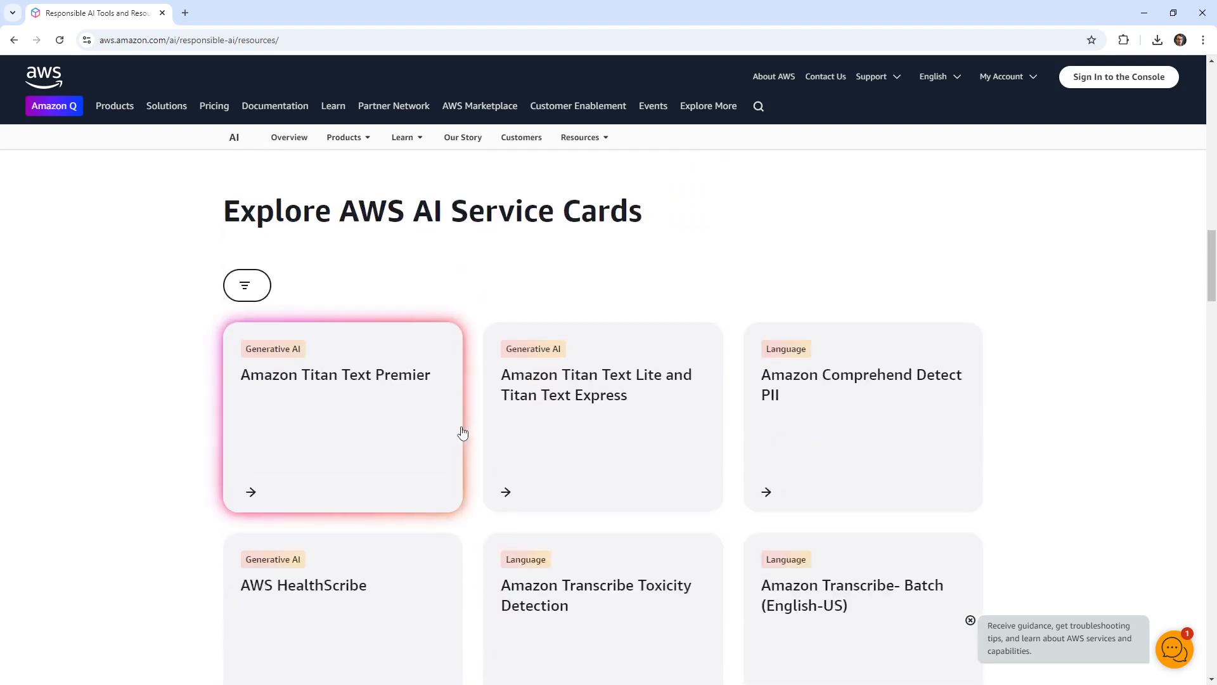
pyautogui.scroll(-3)
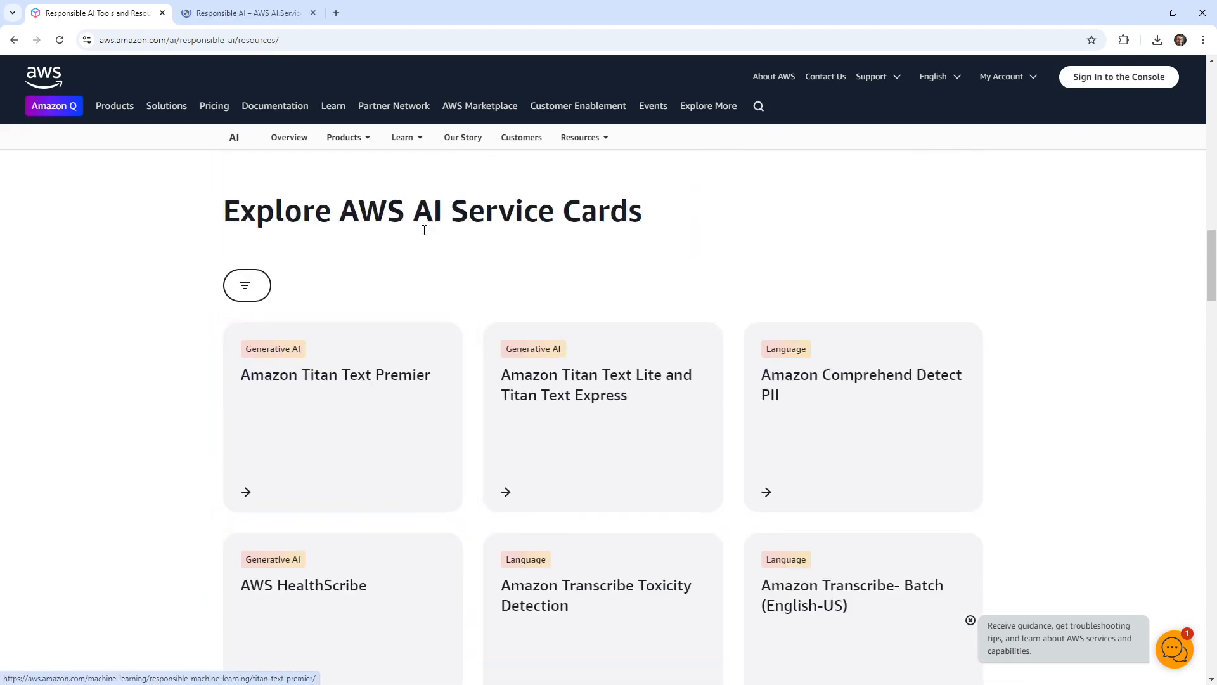
pyautogui.click(336, 374)
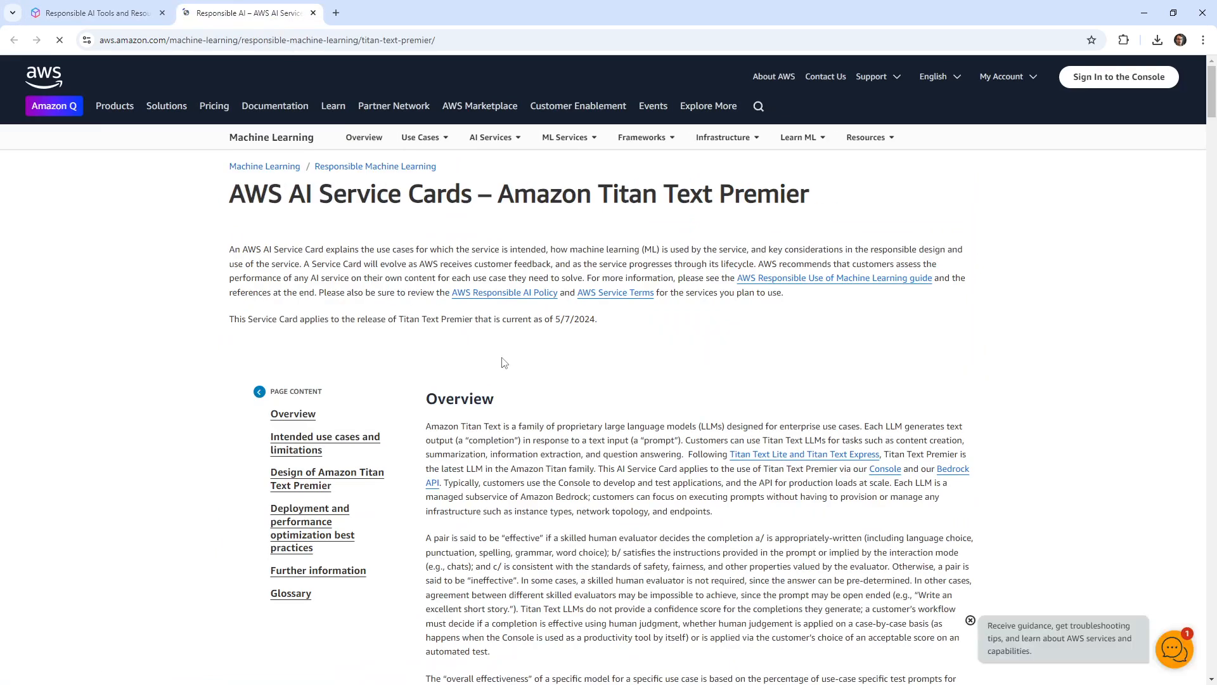
pyautogui.scroll(-3)
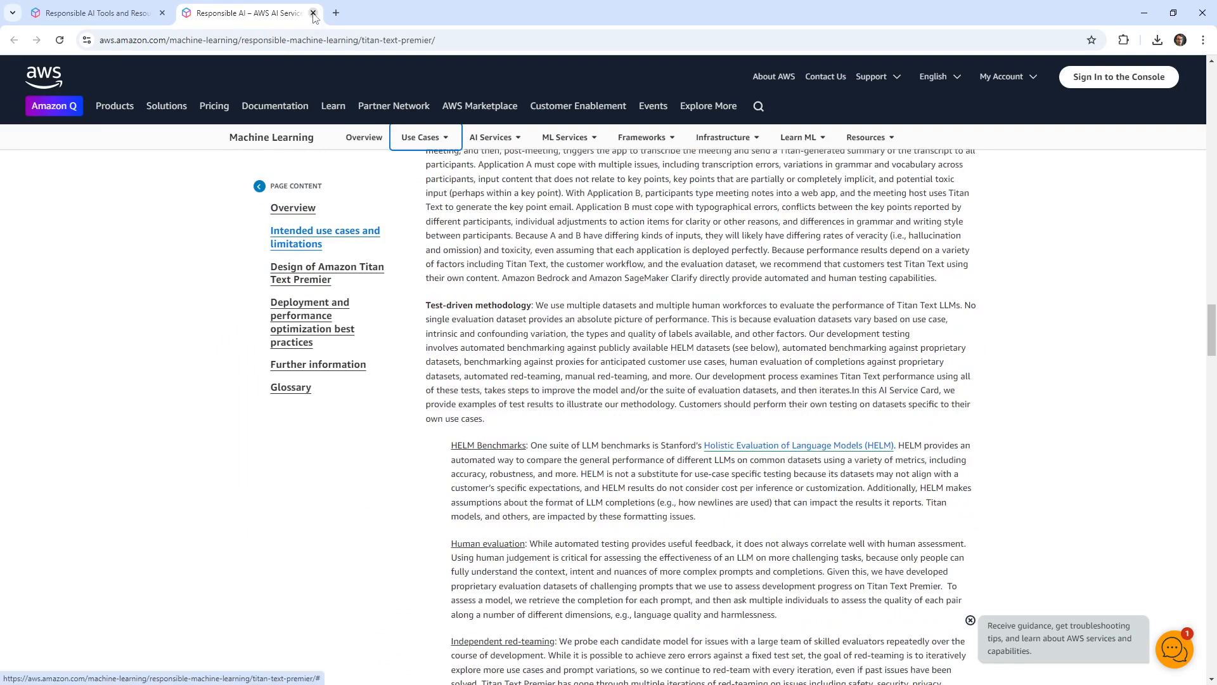
# Close the Titan card tab, scroll the resources page, and go back to Responsible AI.
pyautogui.click(314, 13)
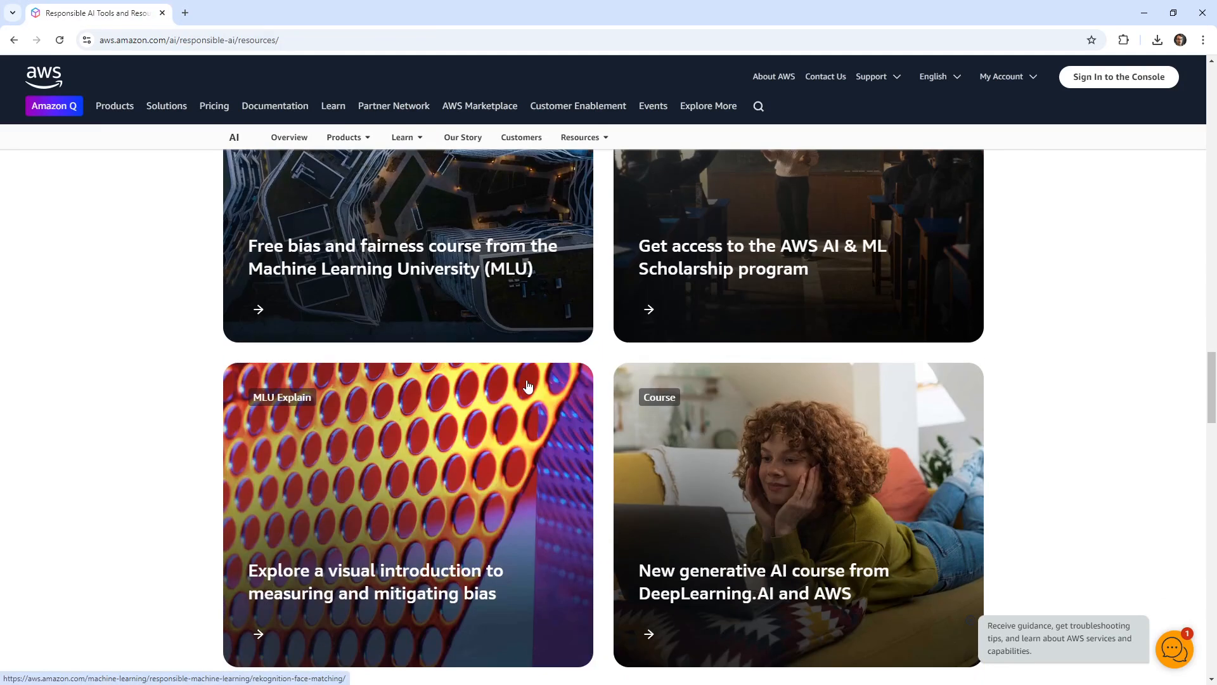
pyautogui.scroll(-3)
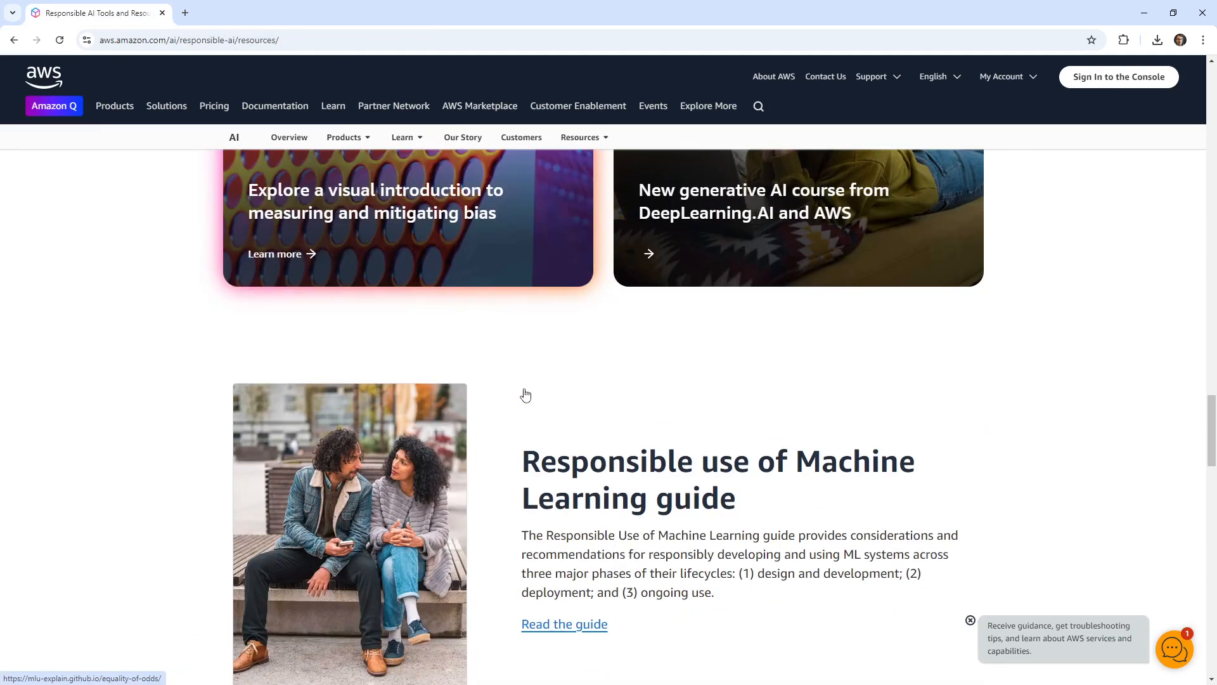
pyautogui.scroll(-3)
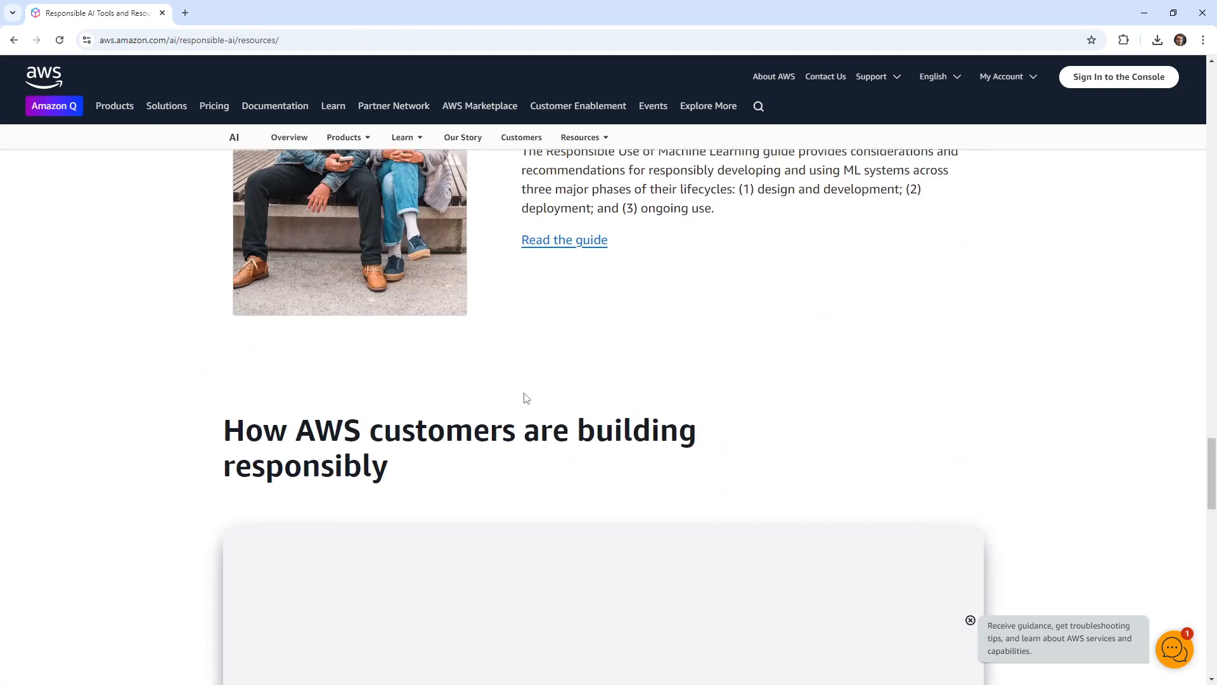
pyautogui.scroll(-3)
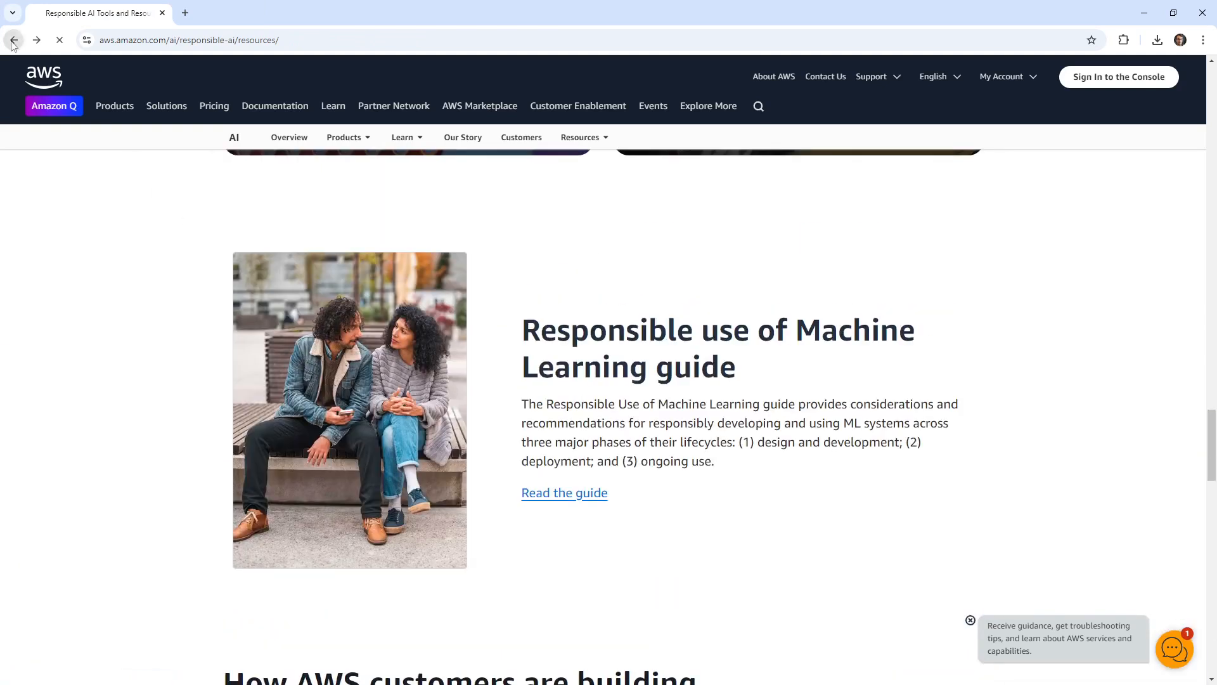
pyautogui.click(13, 39)
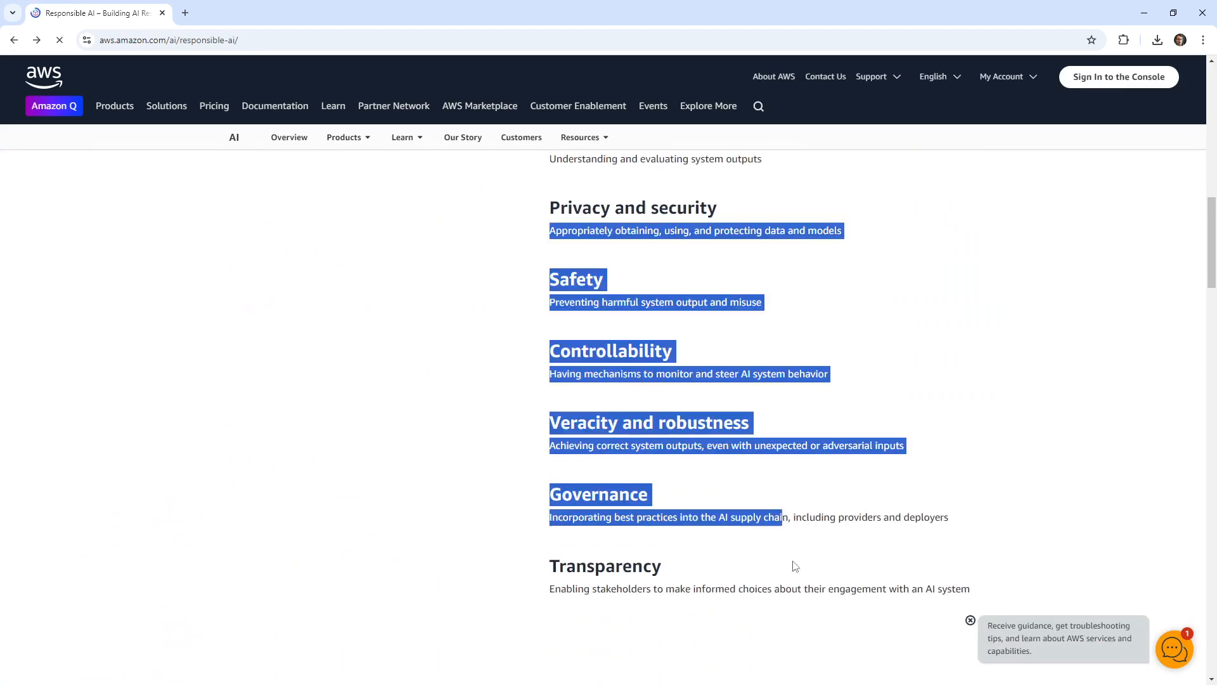